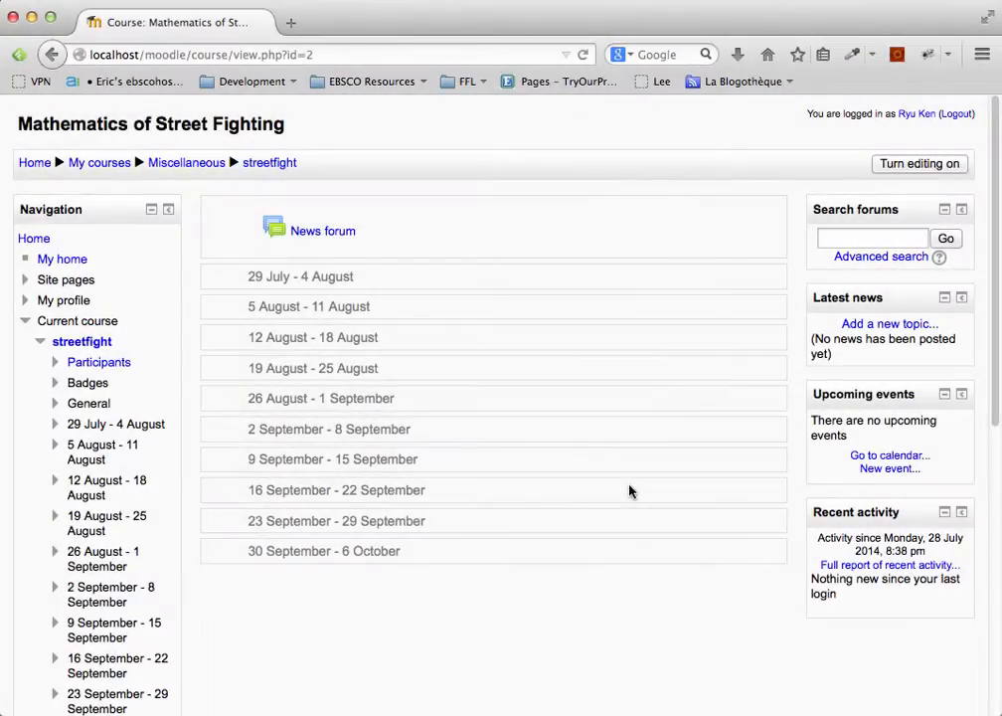
Step: Enable course editing and choose External Tool as a new activity for the 29 July - 4 August week
click(919, 163)
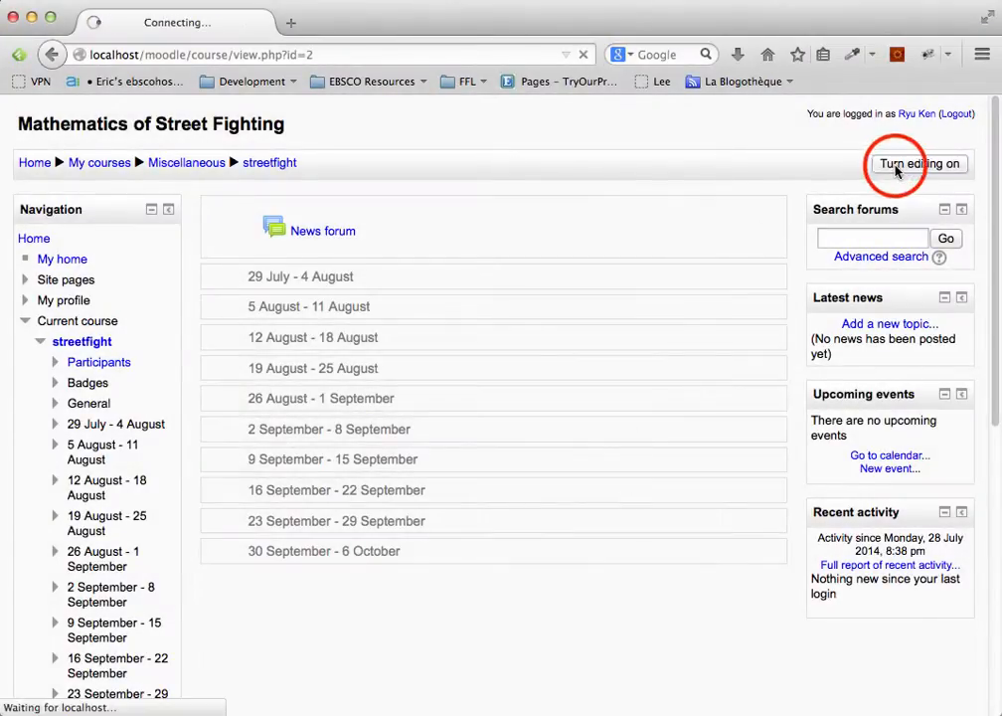
click(919, 164)
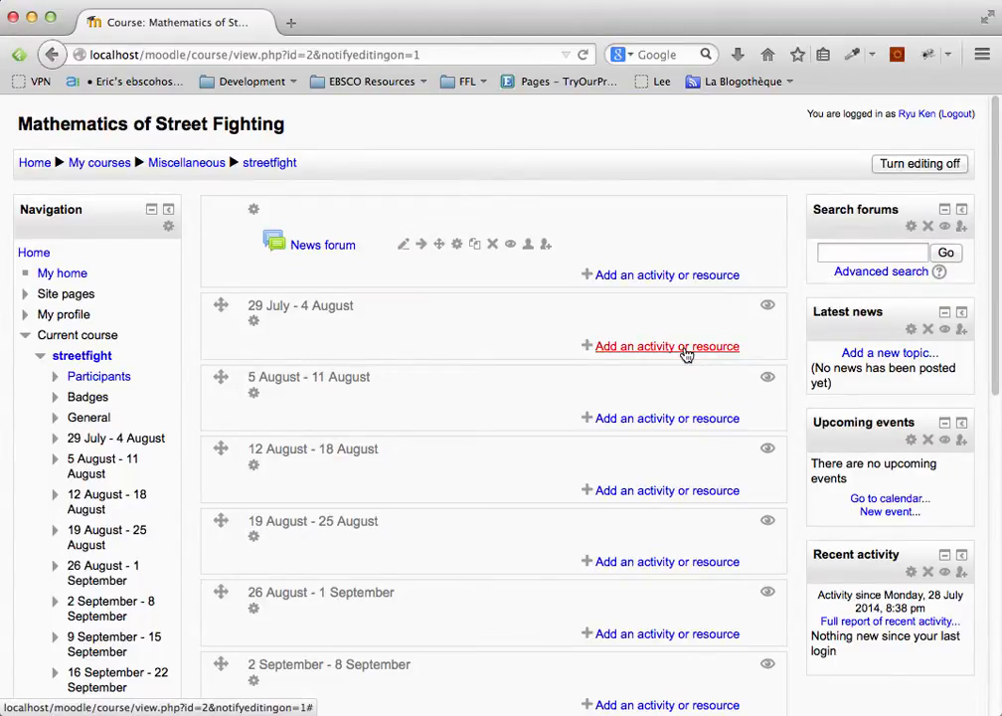
click(666, 346)
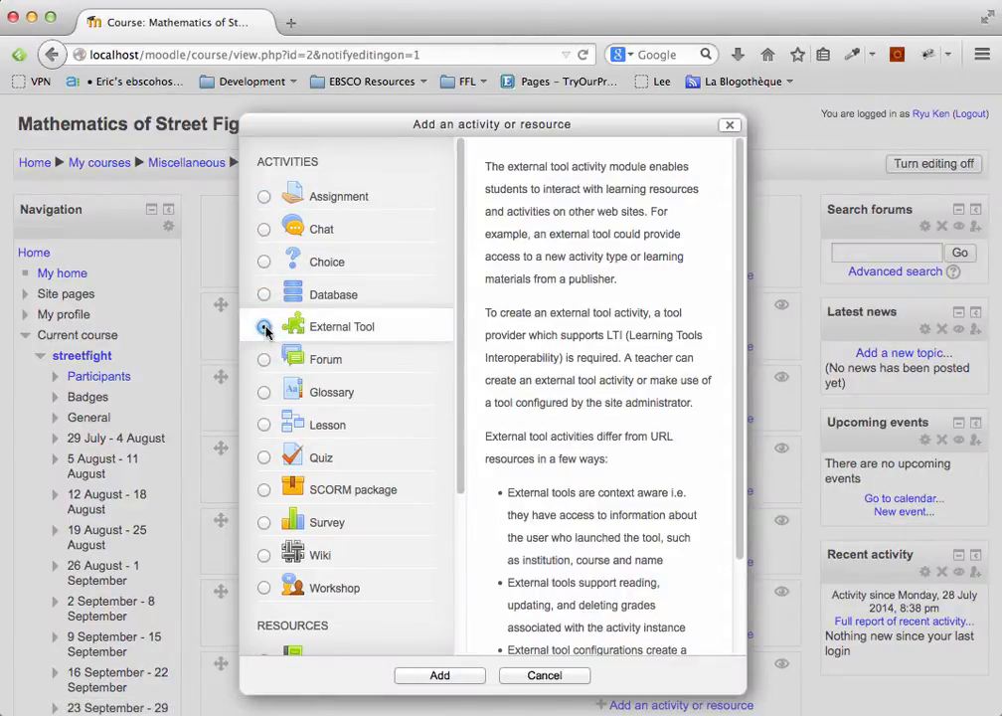
click(440, 676)
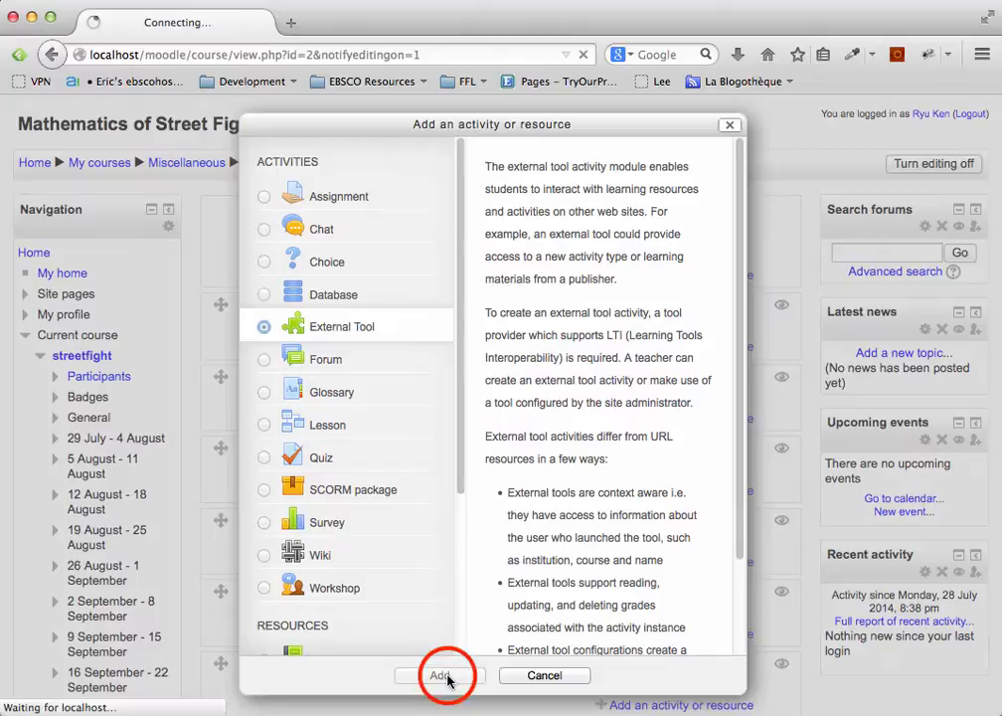
Step: Name the new External Tool activity Week 1 Readings with tool type Curriculum Builder
click(446, 676)
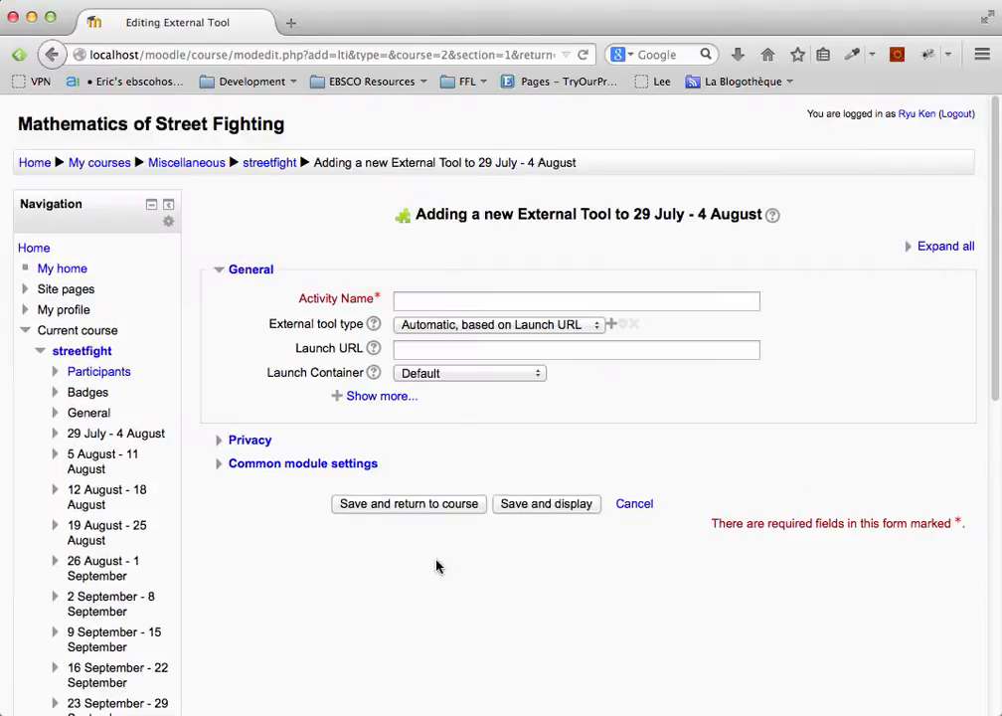
text(Week 1 Readings)
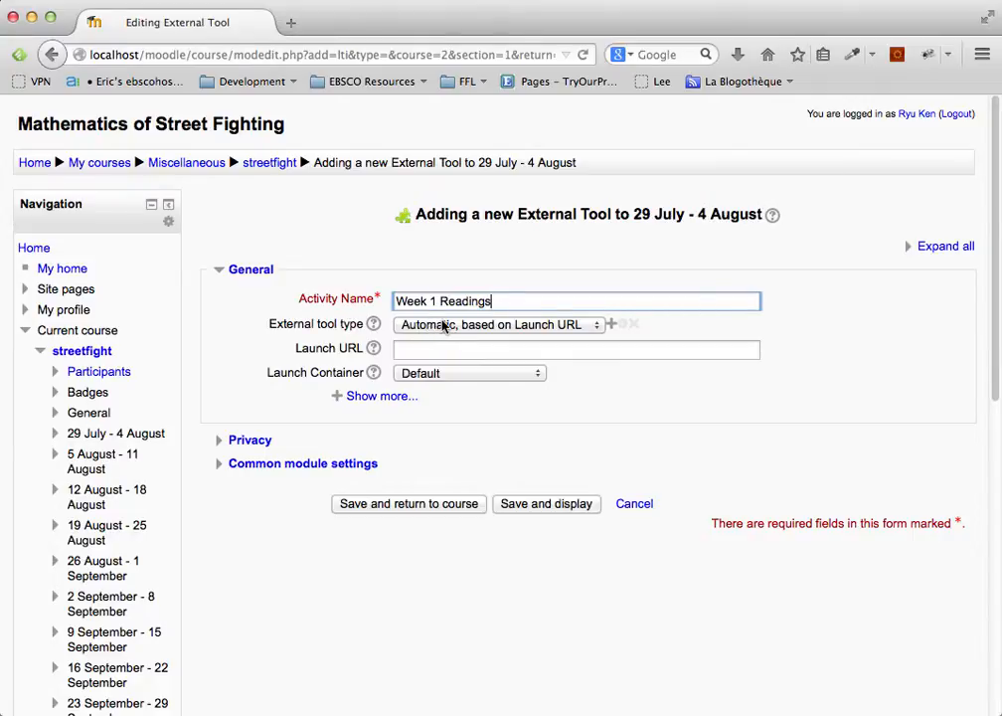
click(495, 324)
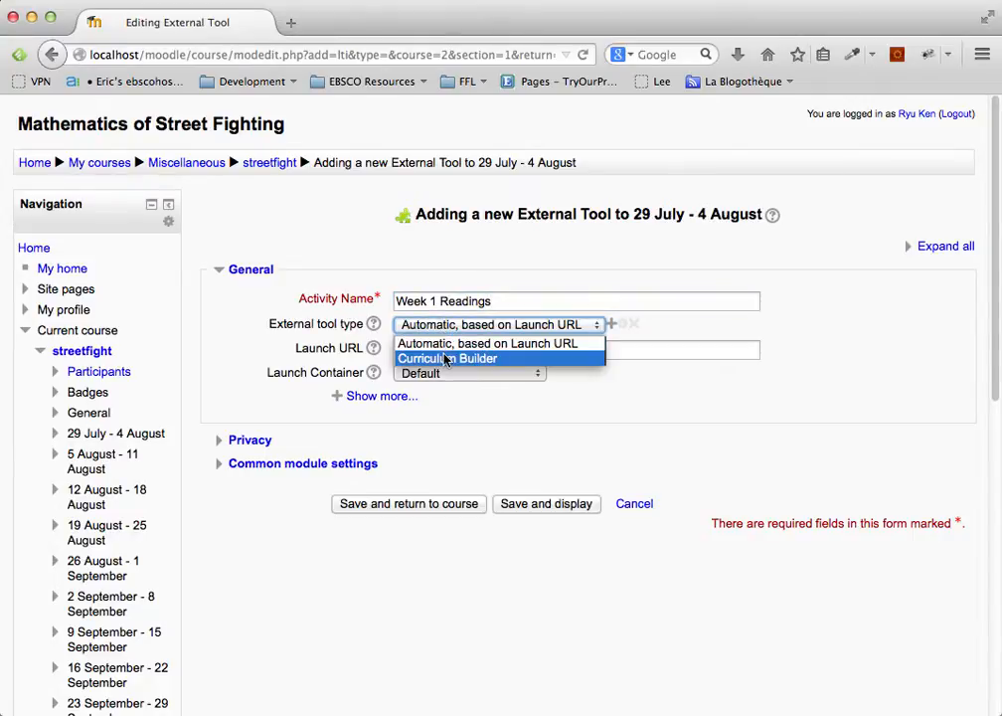
click(446, 358)
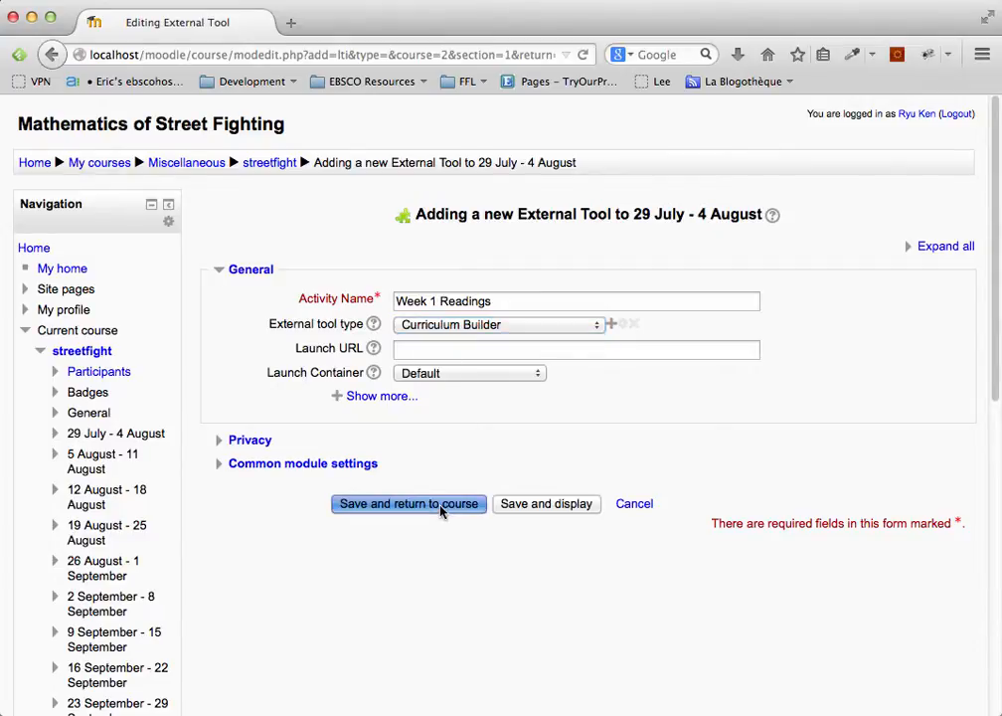
Step: Save the activity to the course and launch the Week 1 Readings tool
click(408, 503)
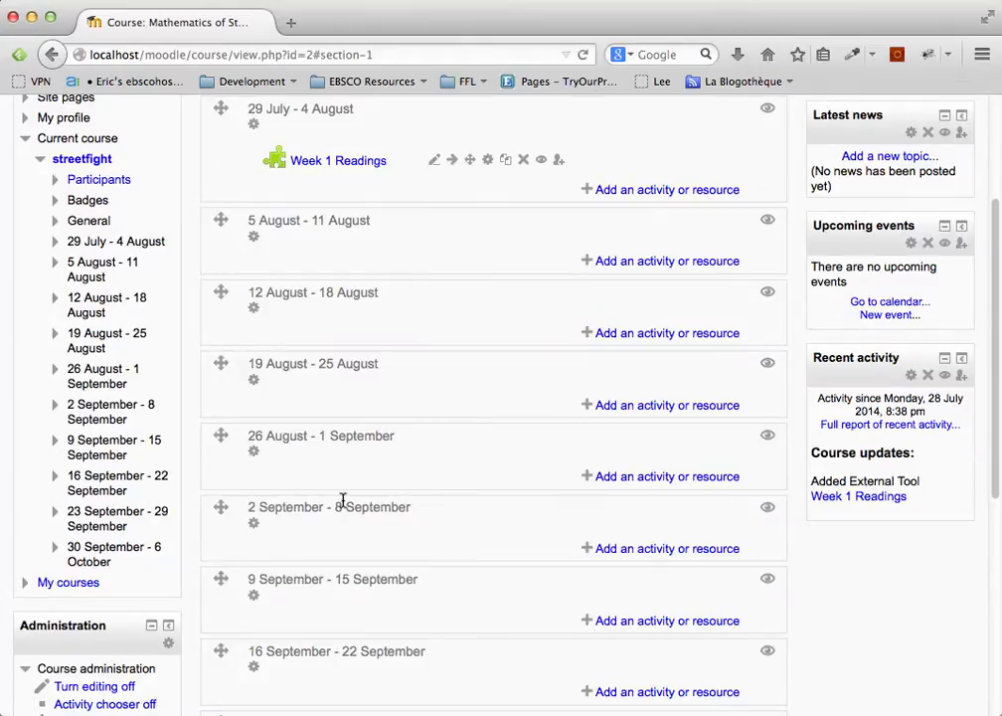
mouse_move(338, 159)
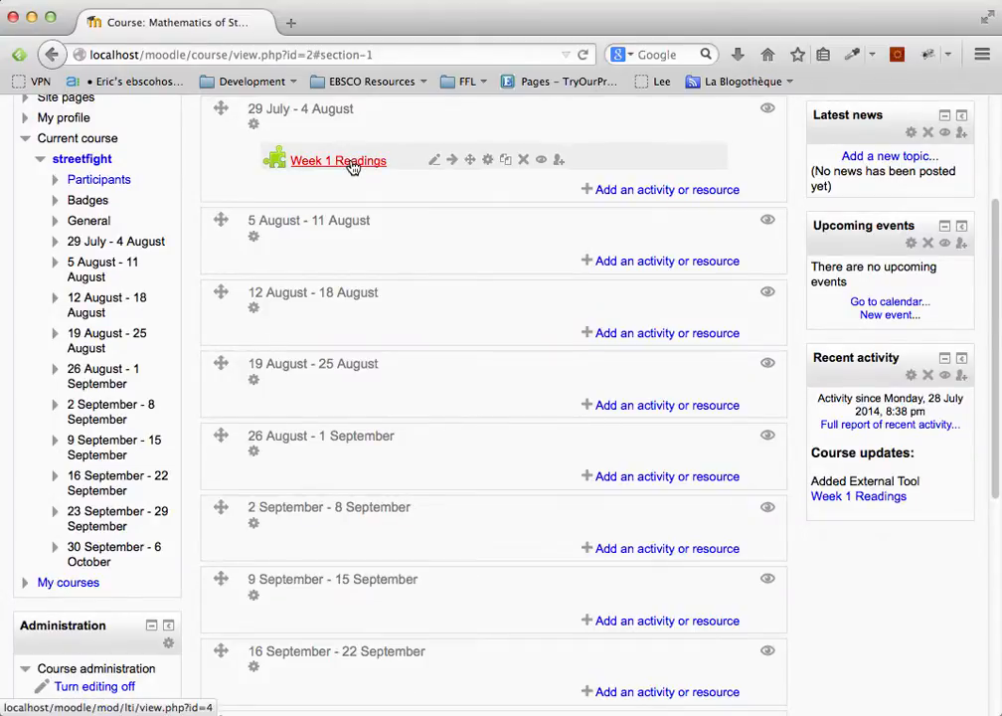
click(338, 159)
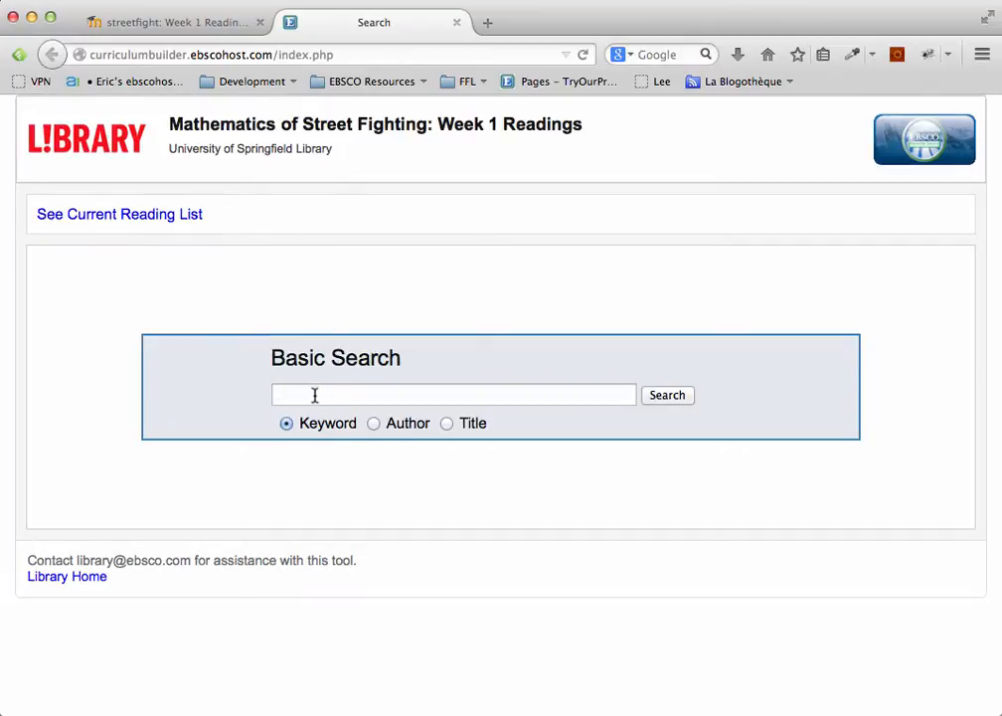
Step: Search the library for 'roundhouse kick' and add the first taekwondo article to the reading list
click(453, 393)
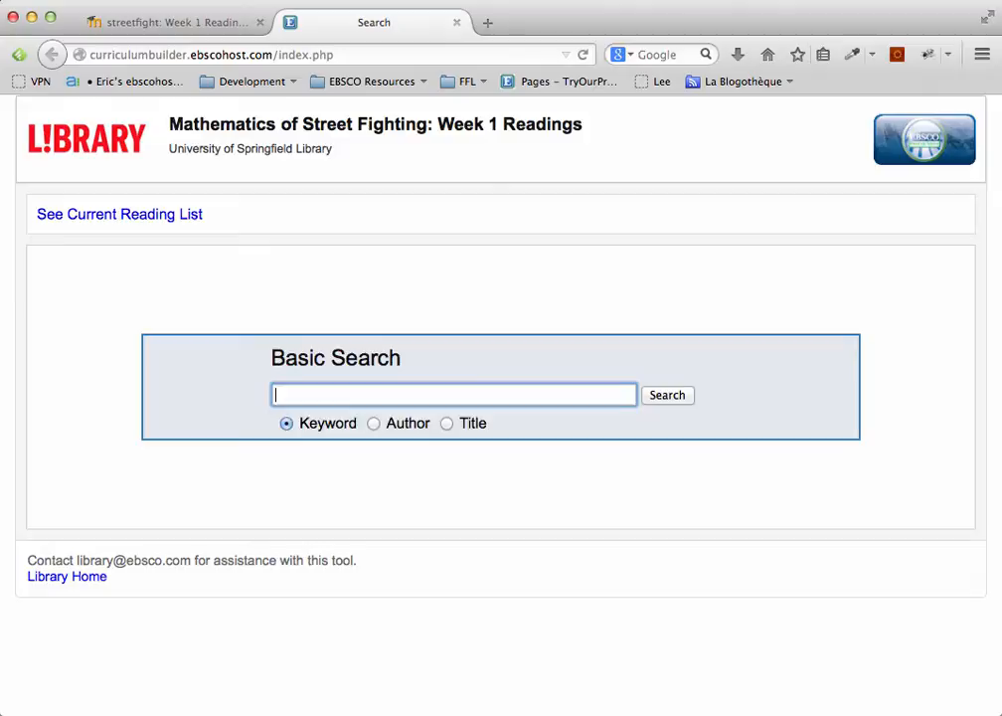
text(roundhouse kick)
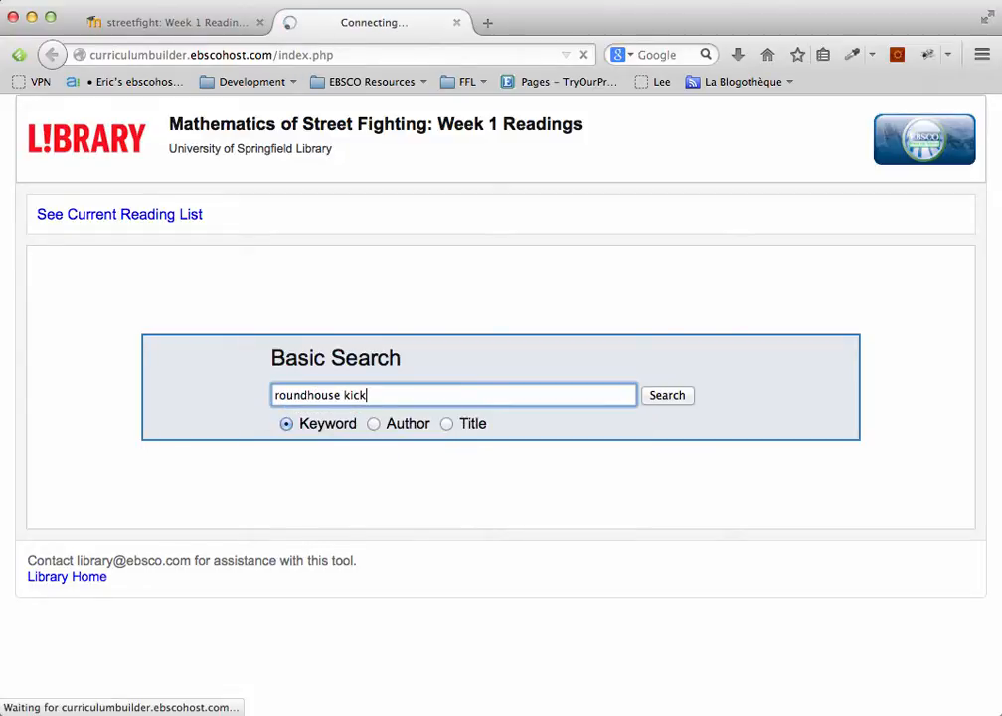
click(668, 394)
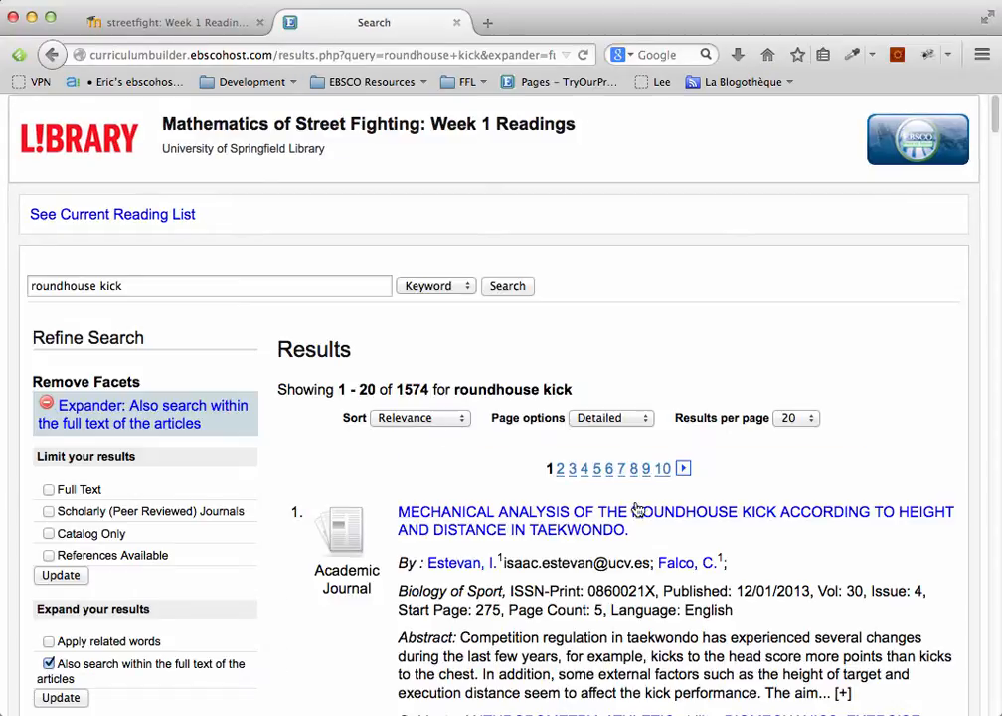
scroll(down, 3)
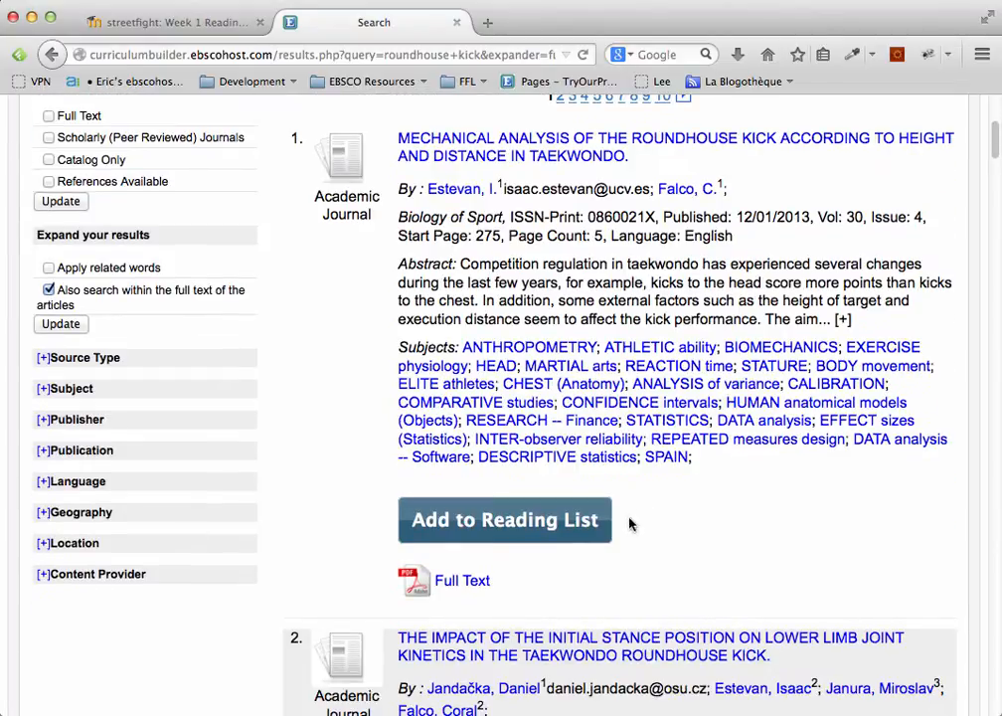
mouse_move(533, 533)
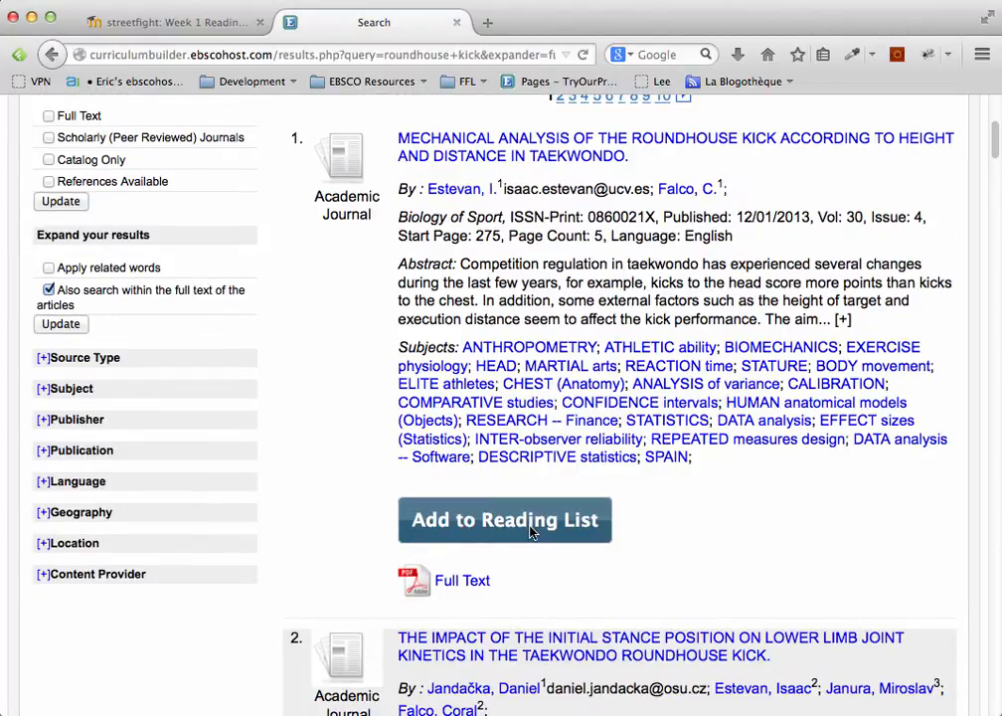
click(505, 519)
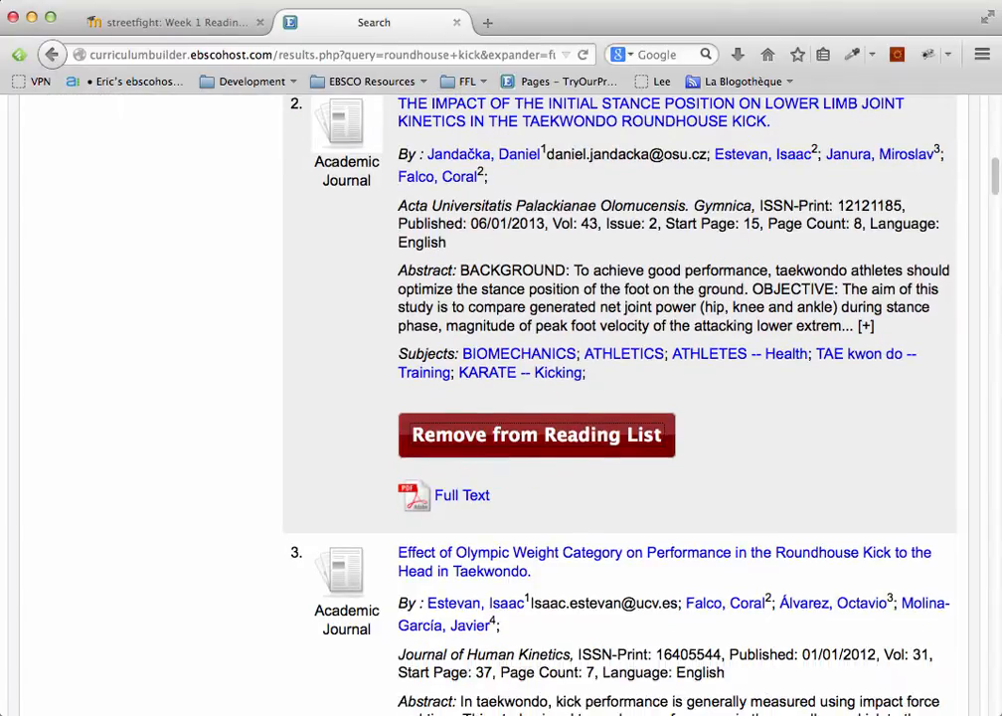
scroll(down, 3)
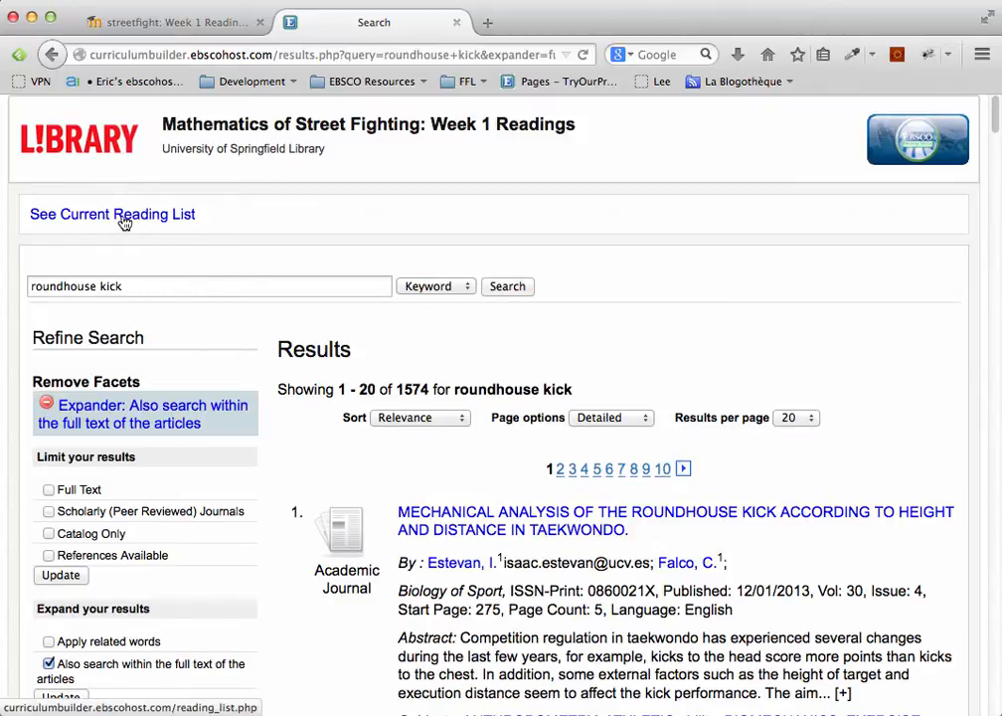
Step: Give the roundhouse mechanics article the note 'Optional' and sort order 3
click(112, 215)
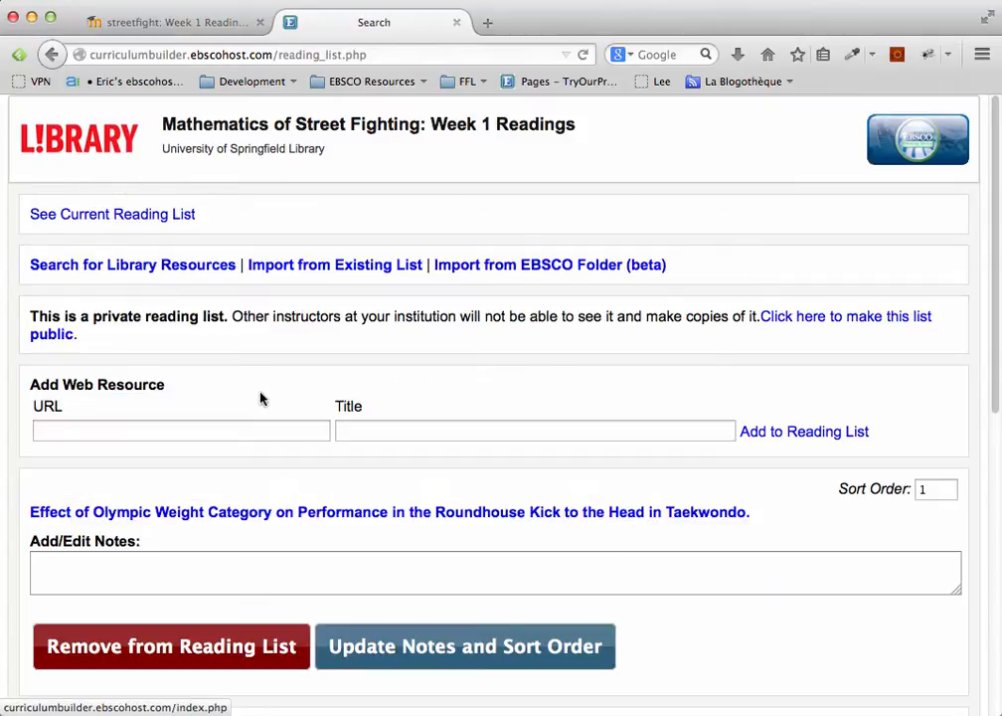
scroll(down, 3)
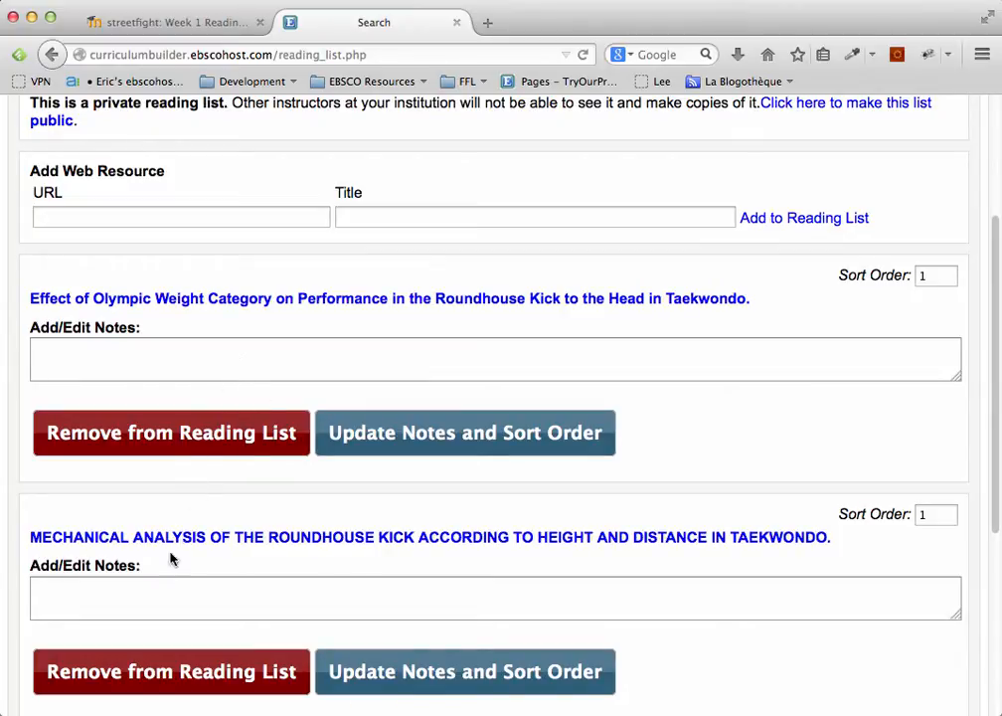
text(Optional)
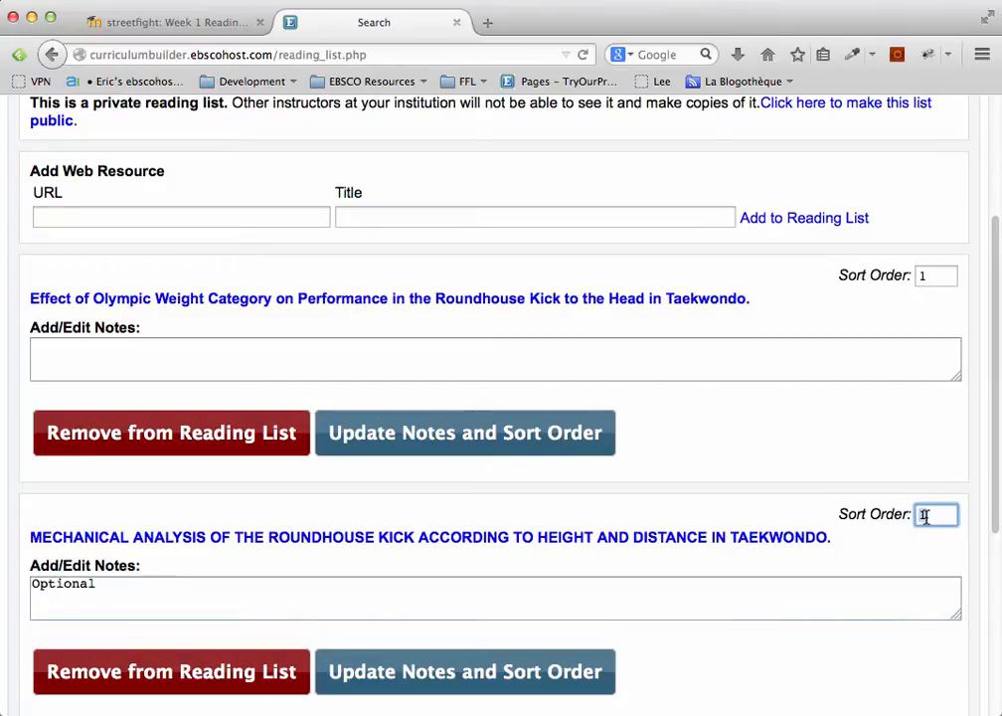
text(3)
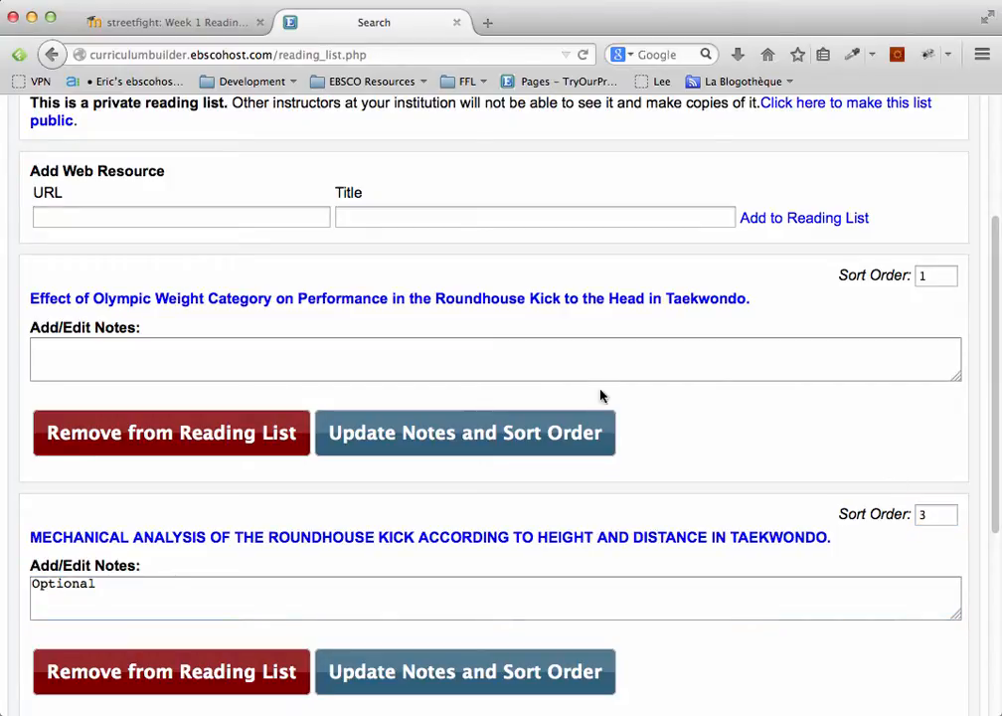
Step: Note 'Read paragraph 4 - 8 by Monday' on the Olympic weight article
click(495, 358)
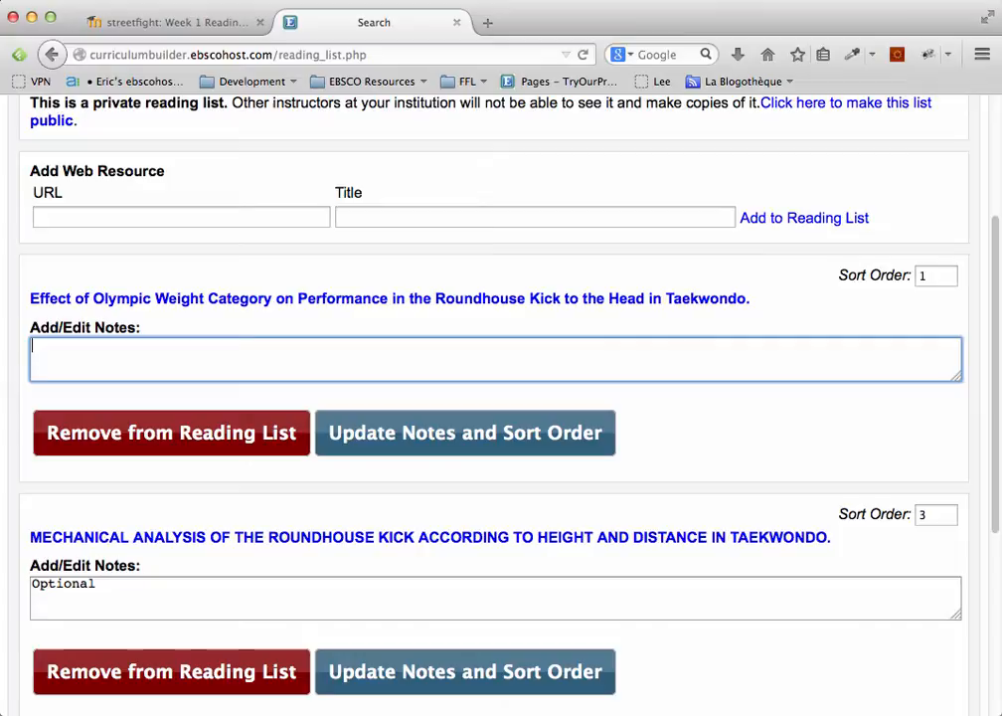
text(Read paragraph 4 - 8 by Monday)
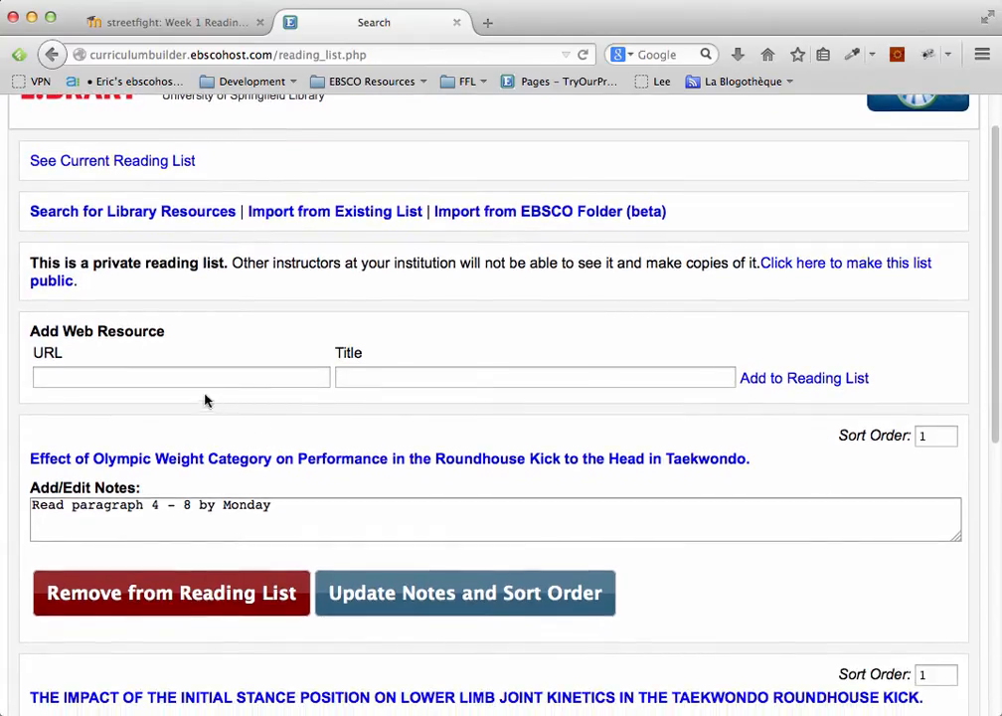
text(http://)
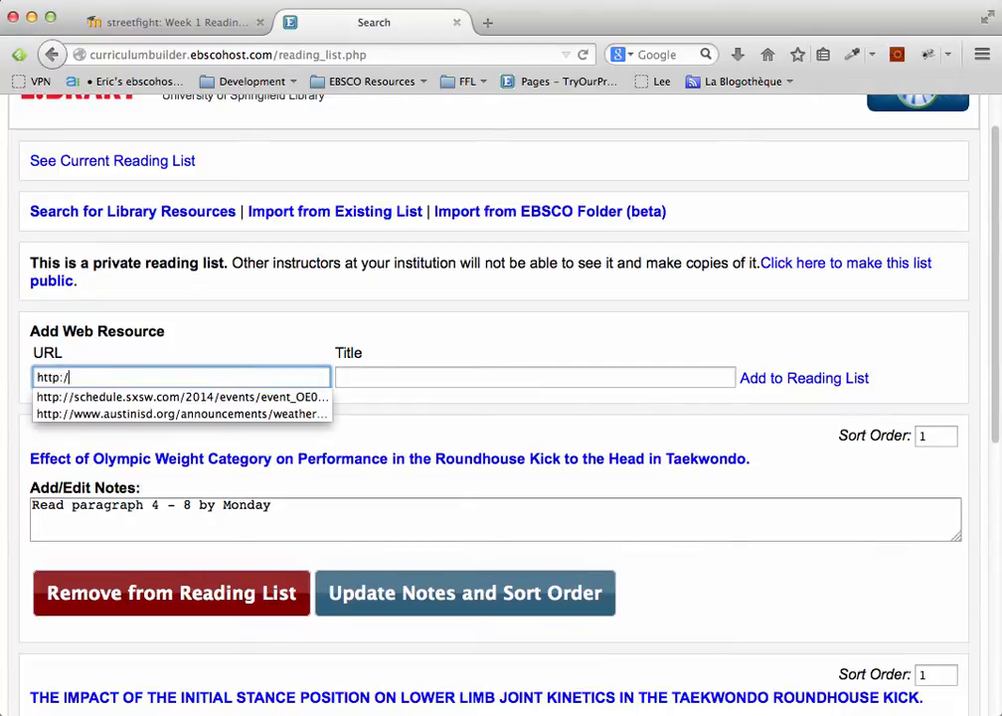
text(/library.edu)
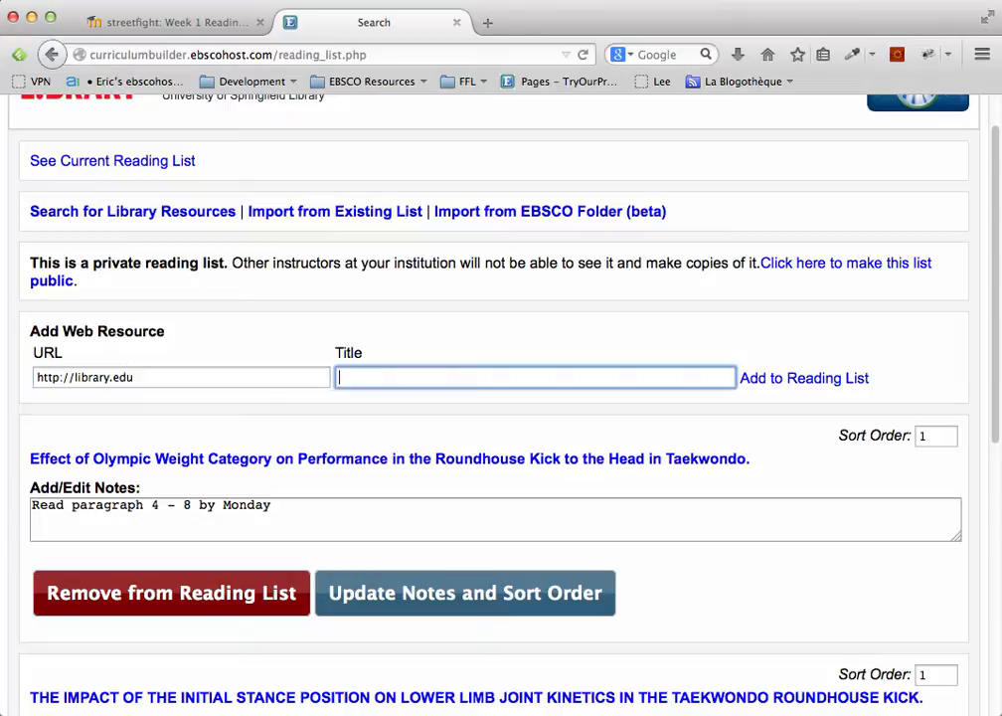
text(Library Hoe)
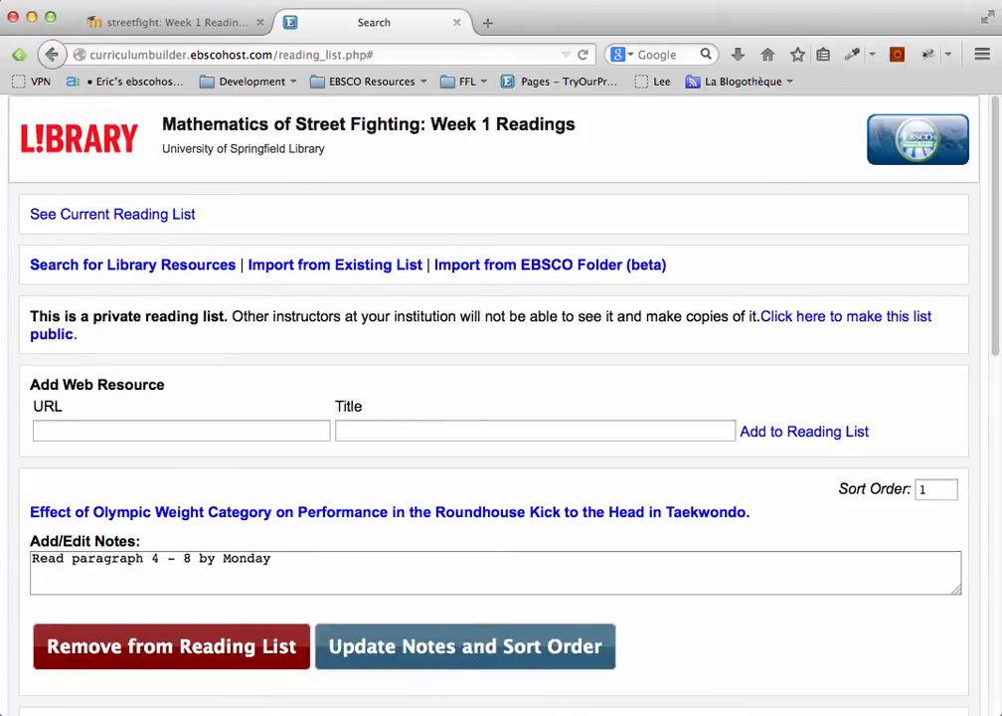
scroll(down, 3)
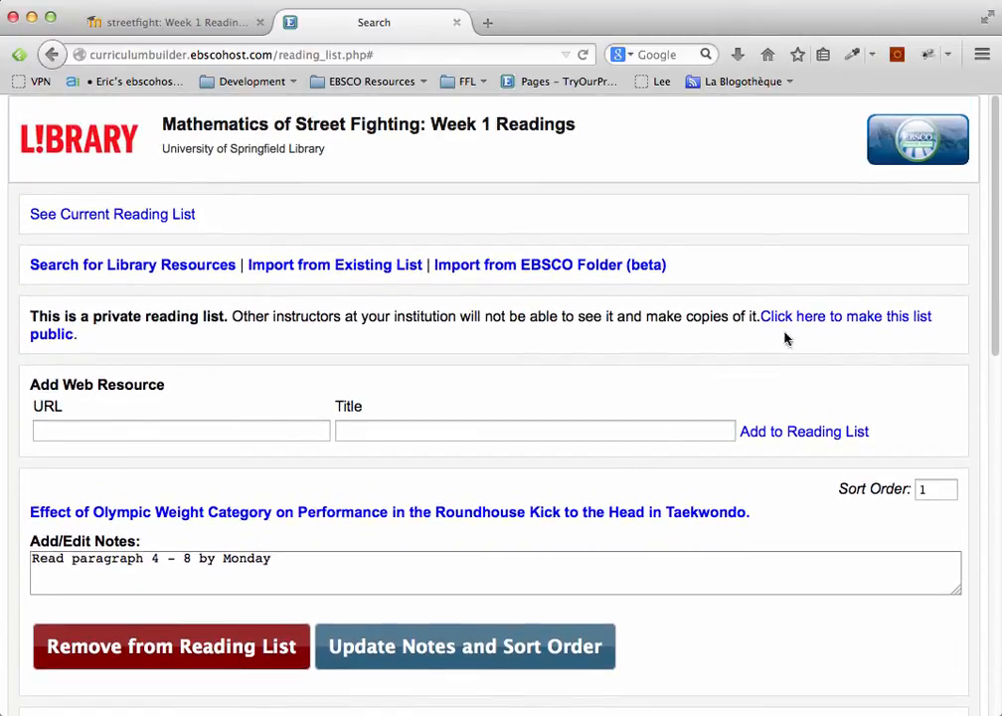
Step: Make the Week 1 Readings list public for other instructors
click(845, 316)
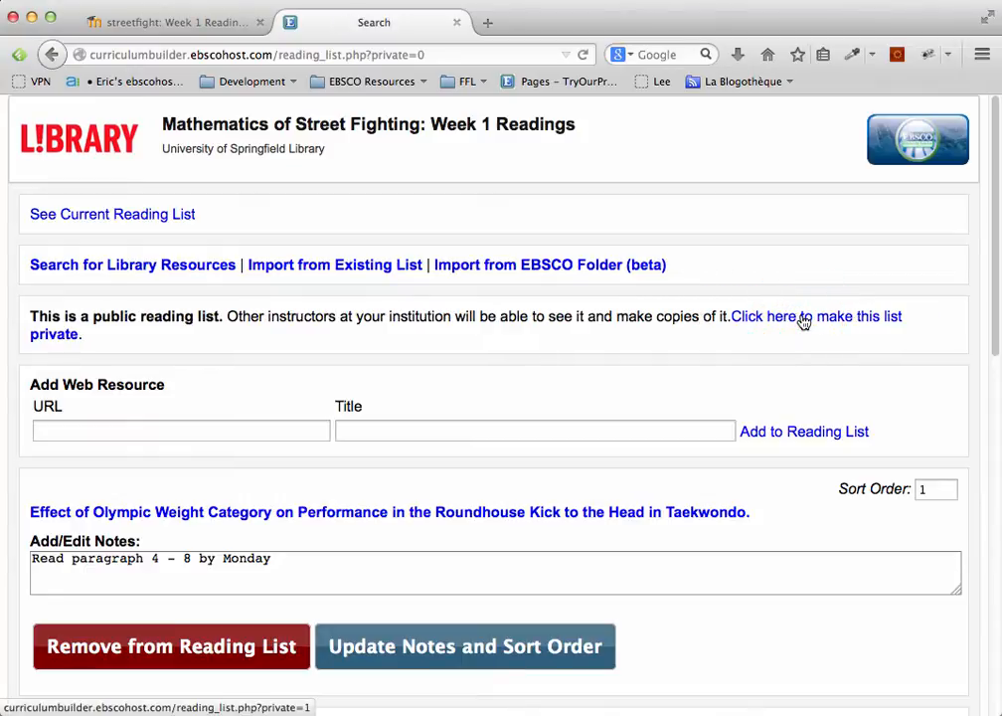
mouse_move(755, 336)
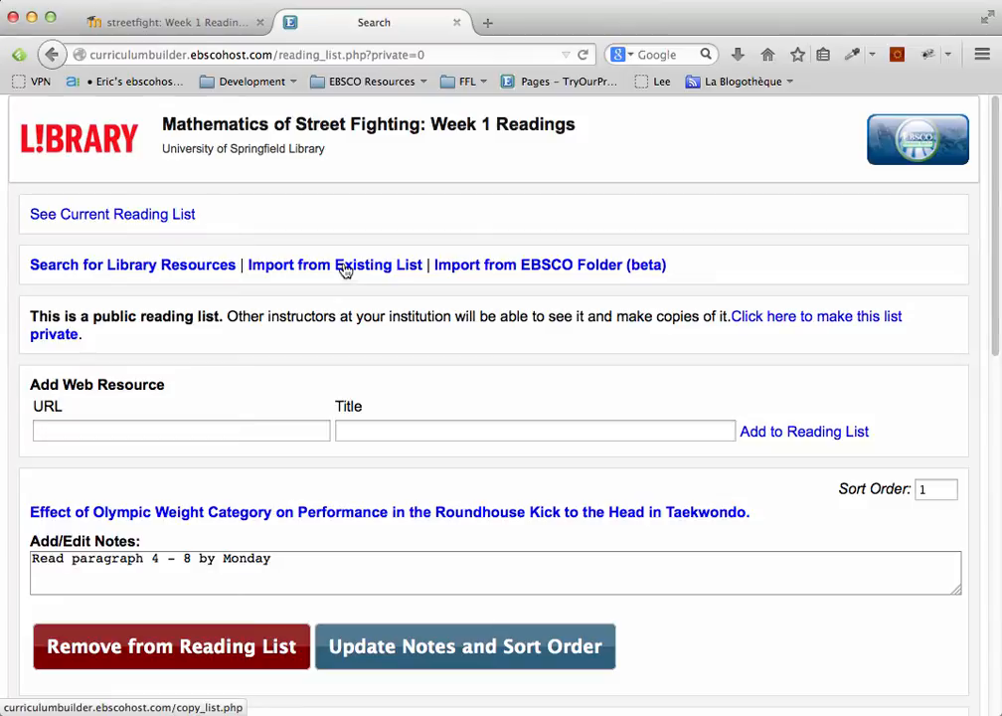
mouse_move(457, 21)
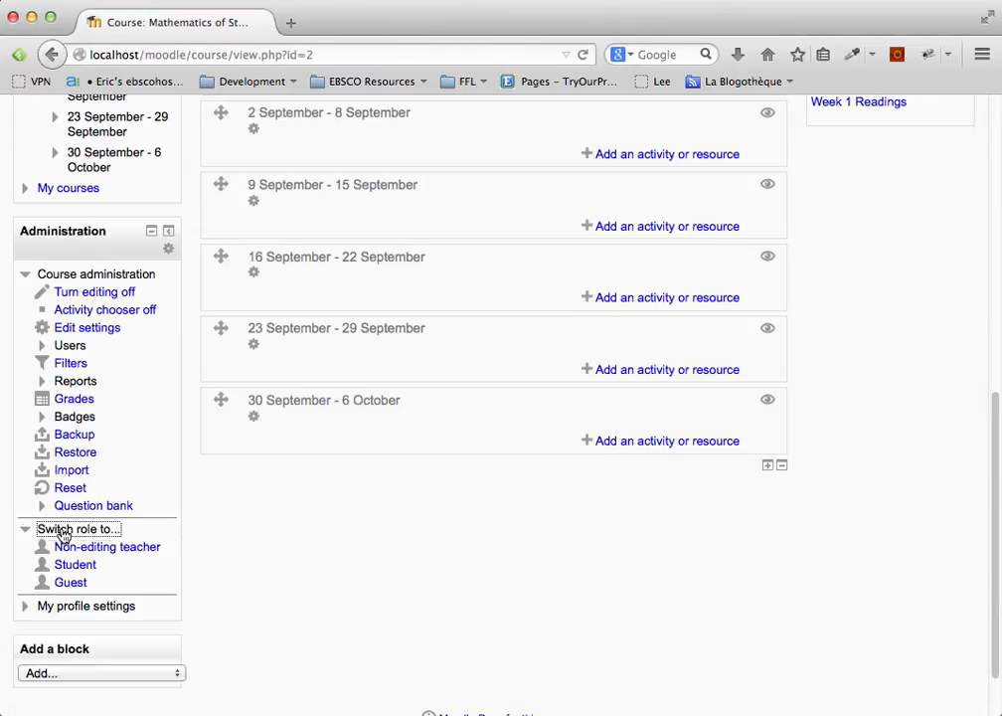
Step: Switch role to Student and open the Week 1 Readings link from the first week
click(75, 564)
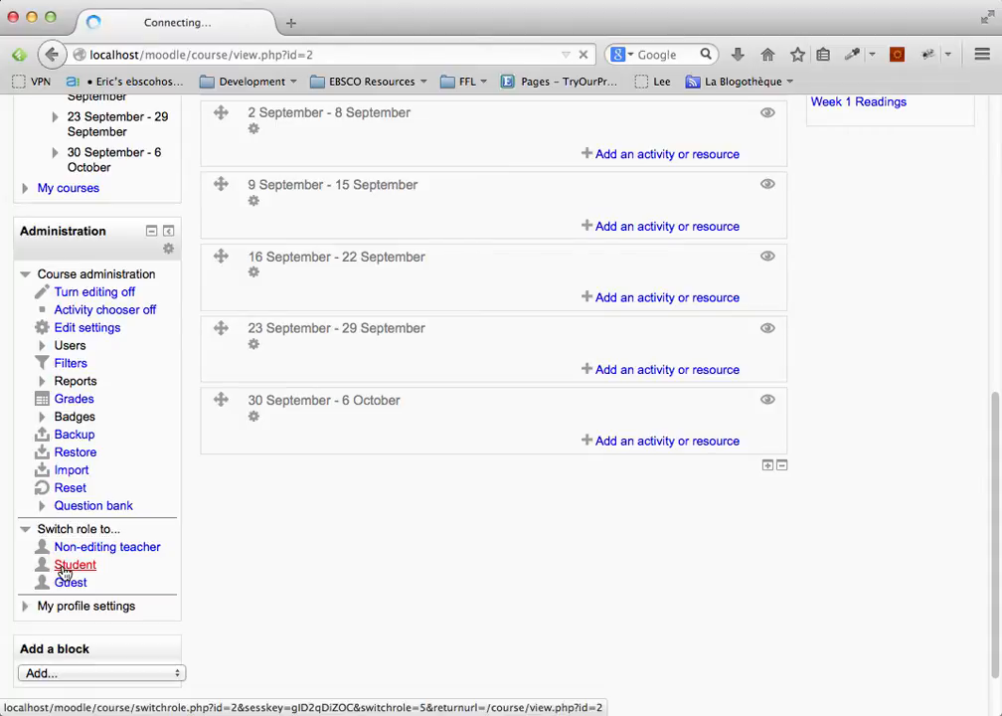
click(76, 565)
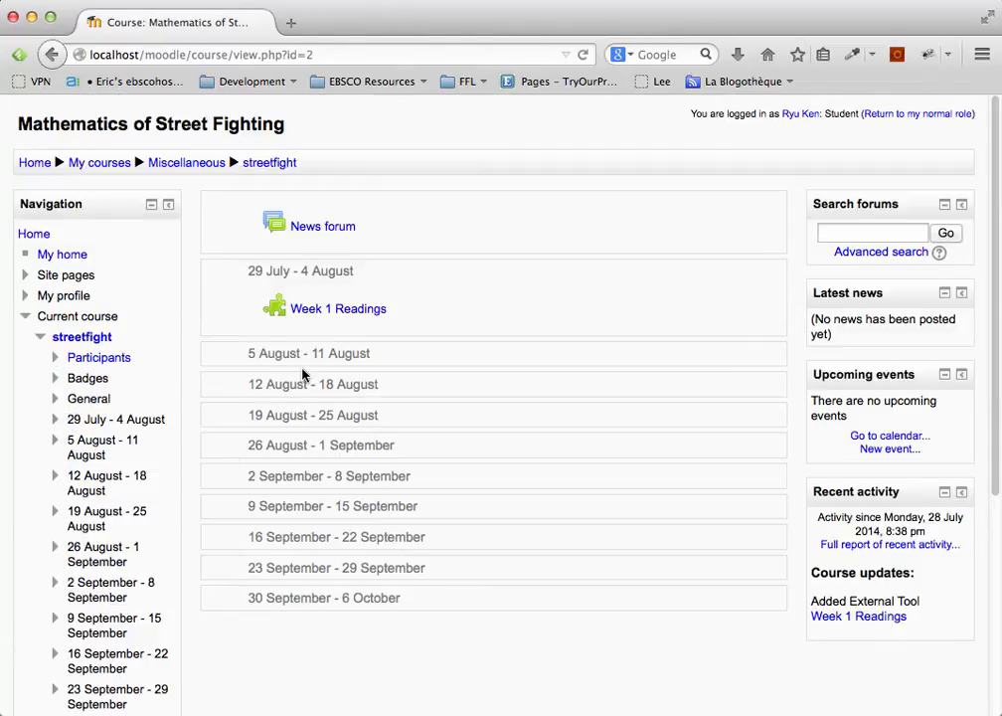
click(338, 309)
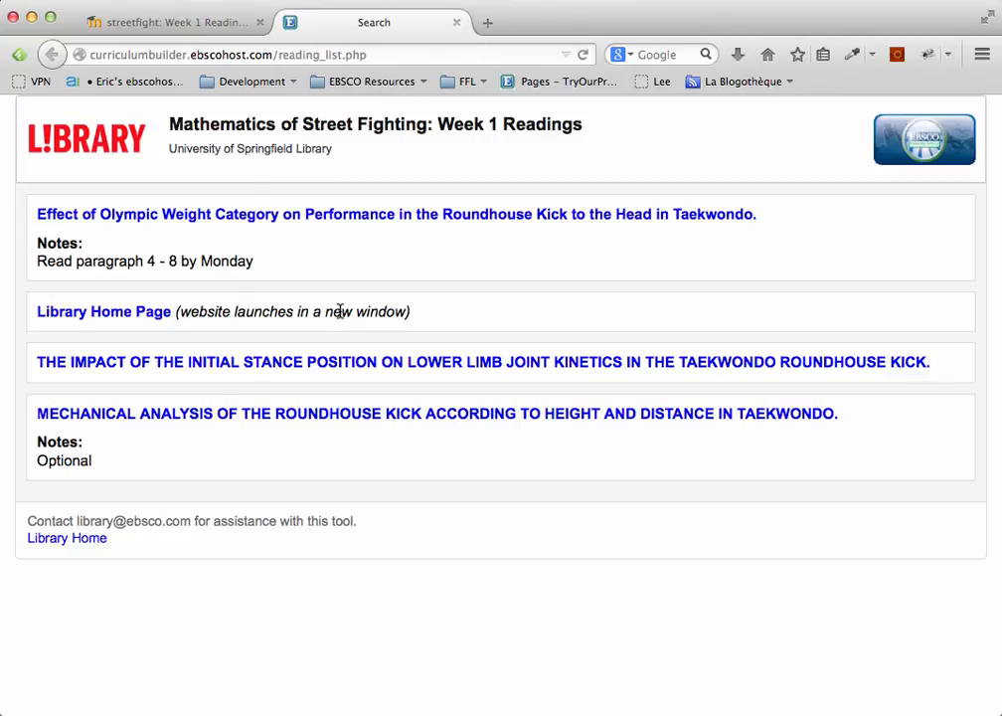
mouse_move(350, 227)
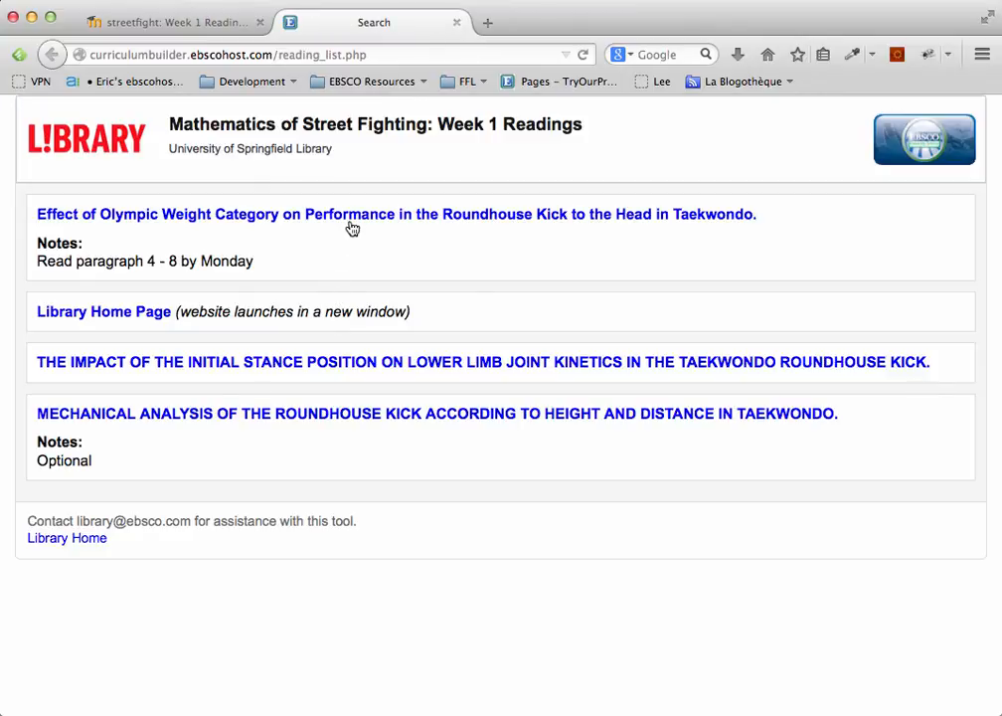
Step: Open the Olympic weight category article's full record from the student reading list
click(394, 215)
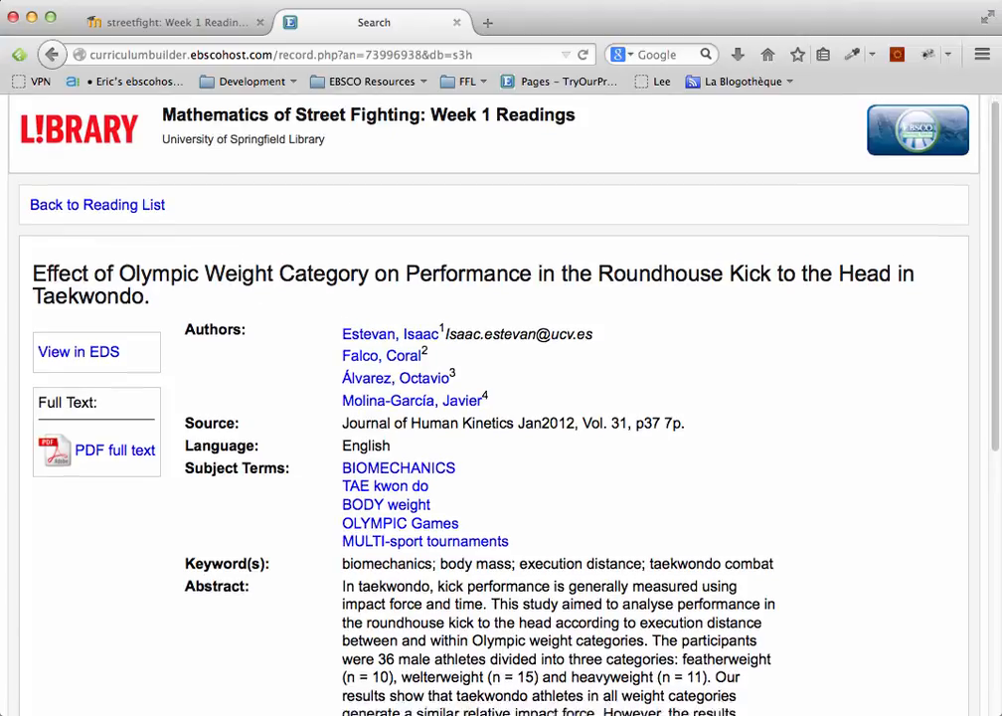
scroll(down, 3)
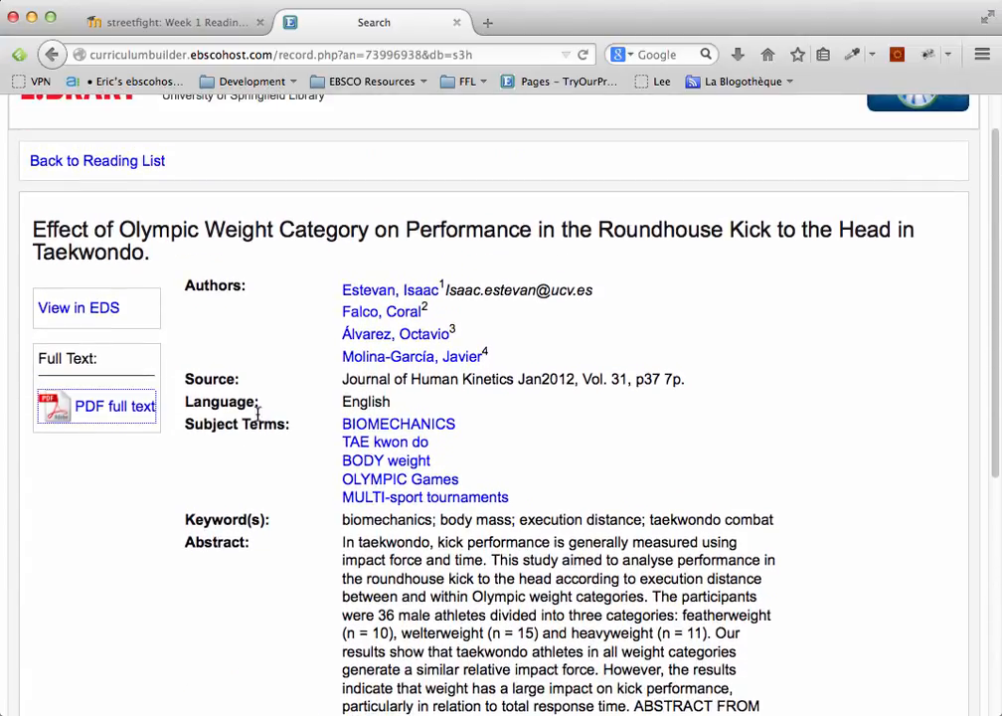
mouse_move(116, 406)
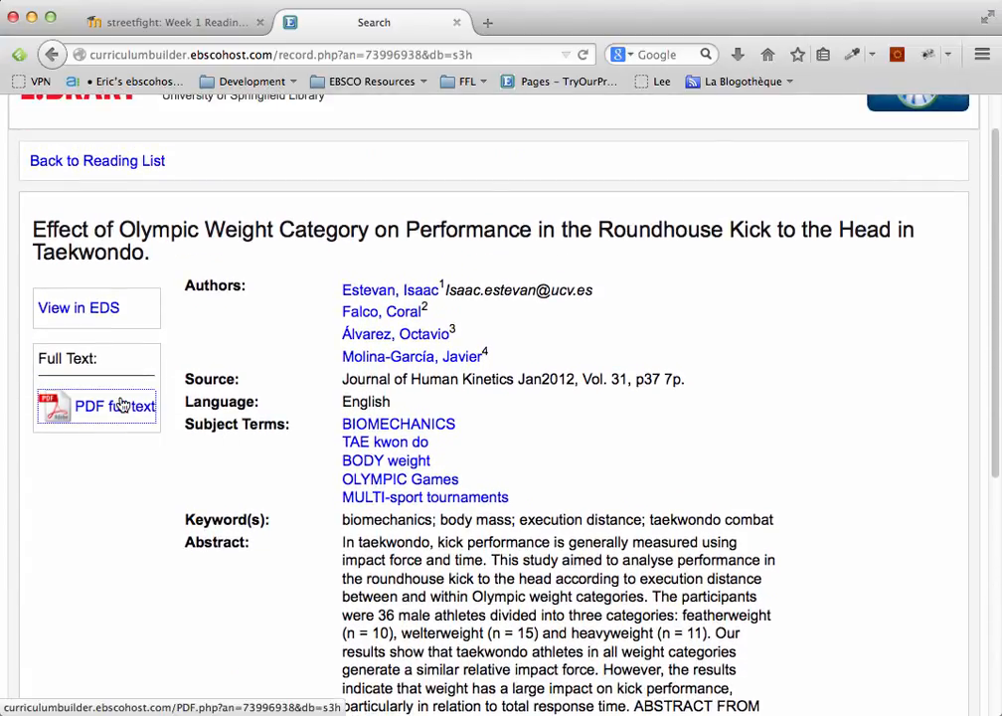